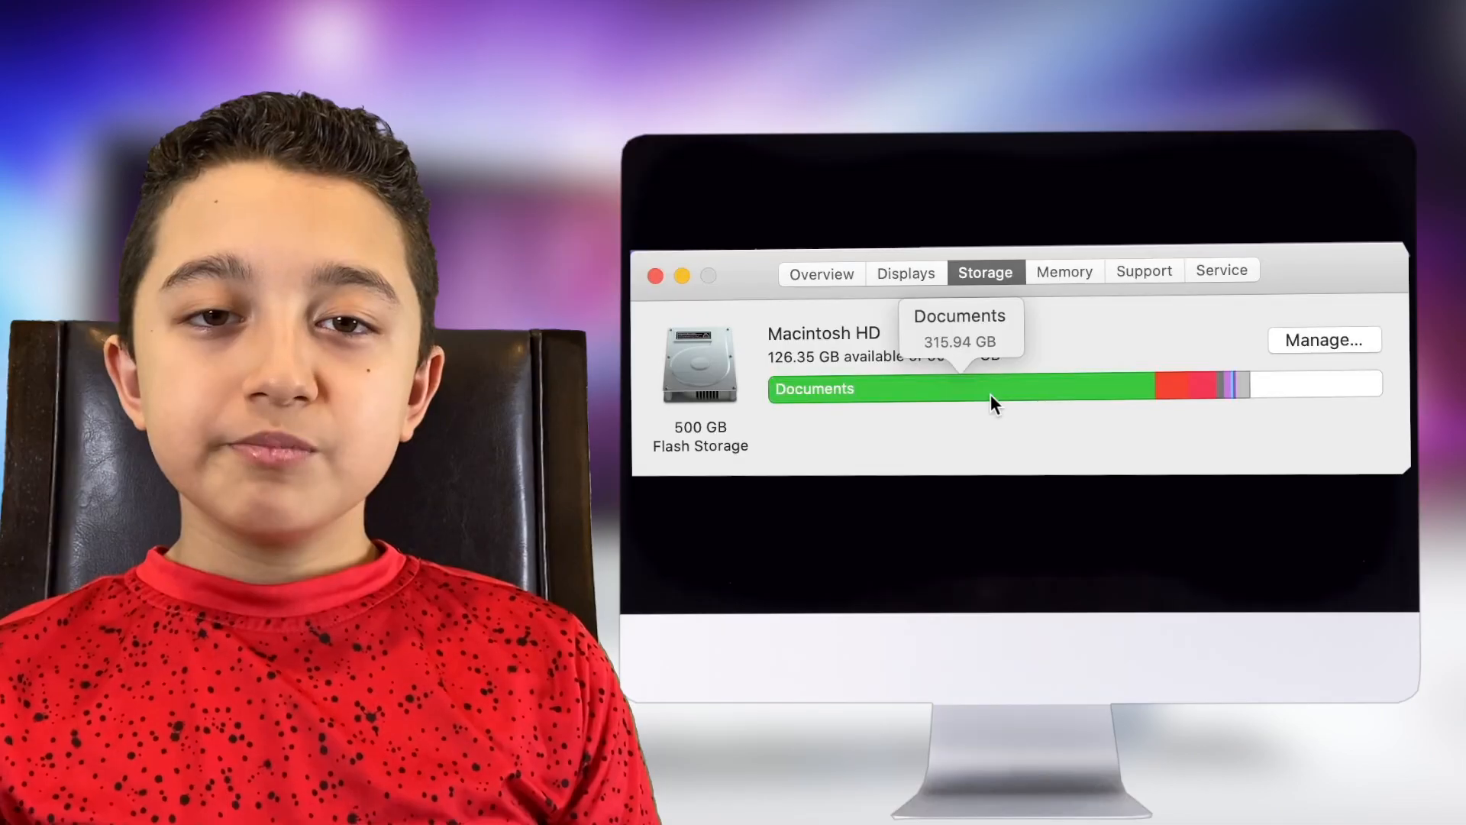
{"action": "mouse_move", "coordinate": [1188, 391]}
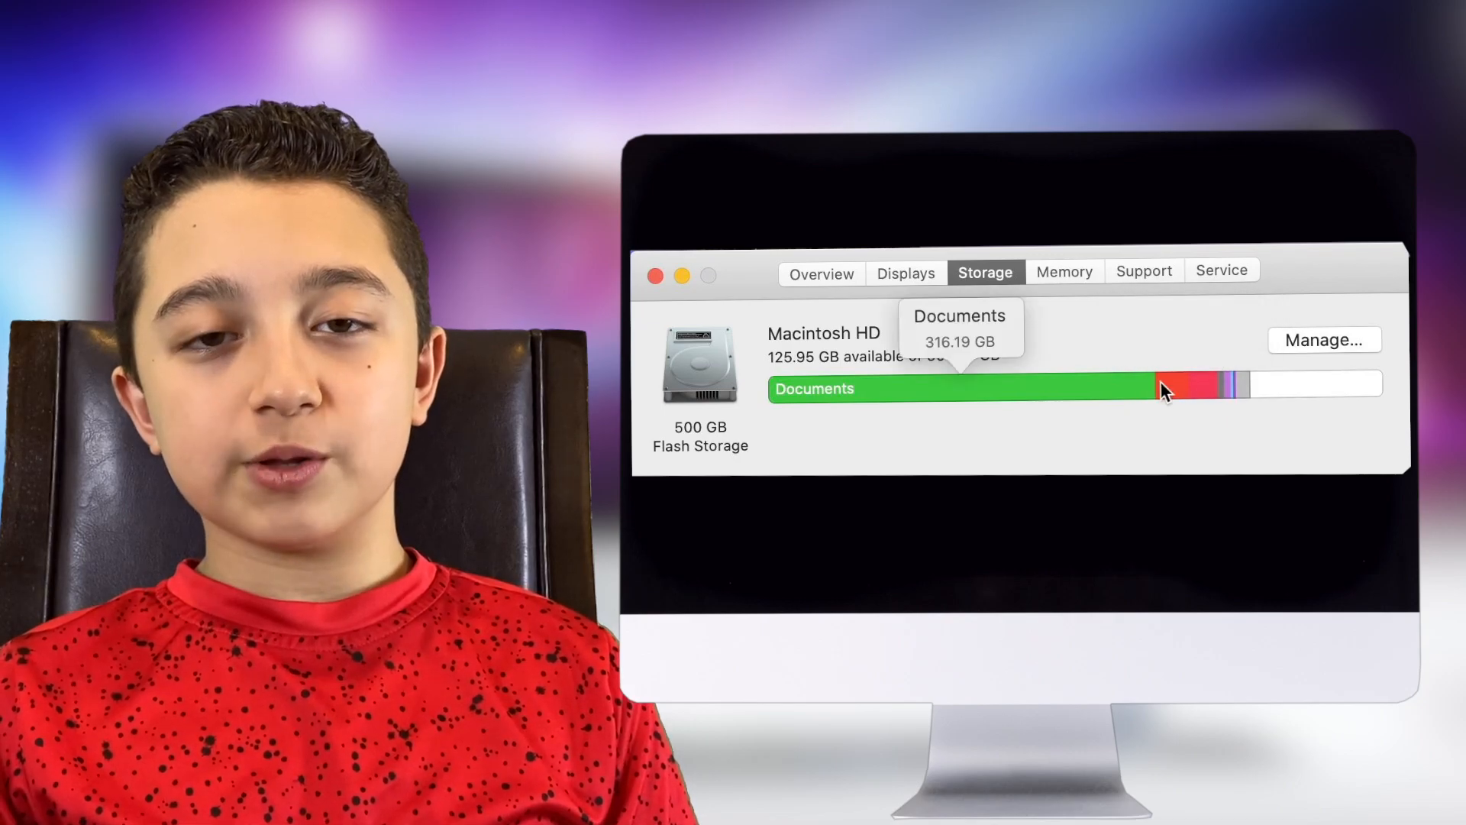
{"action": "mouse_move", "coordinate": [991, 383]}
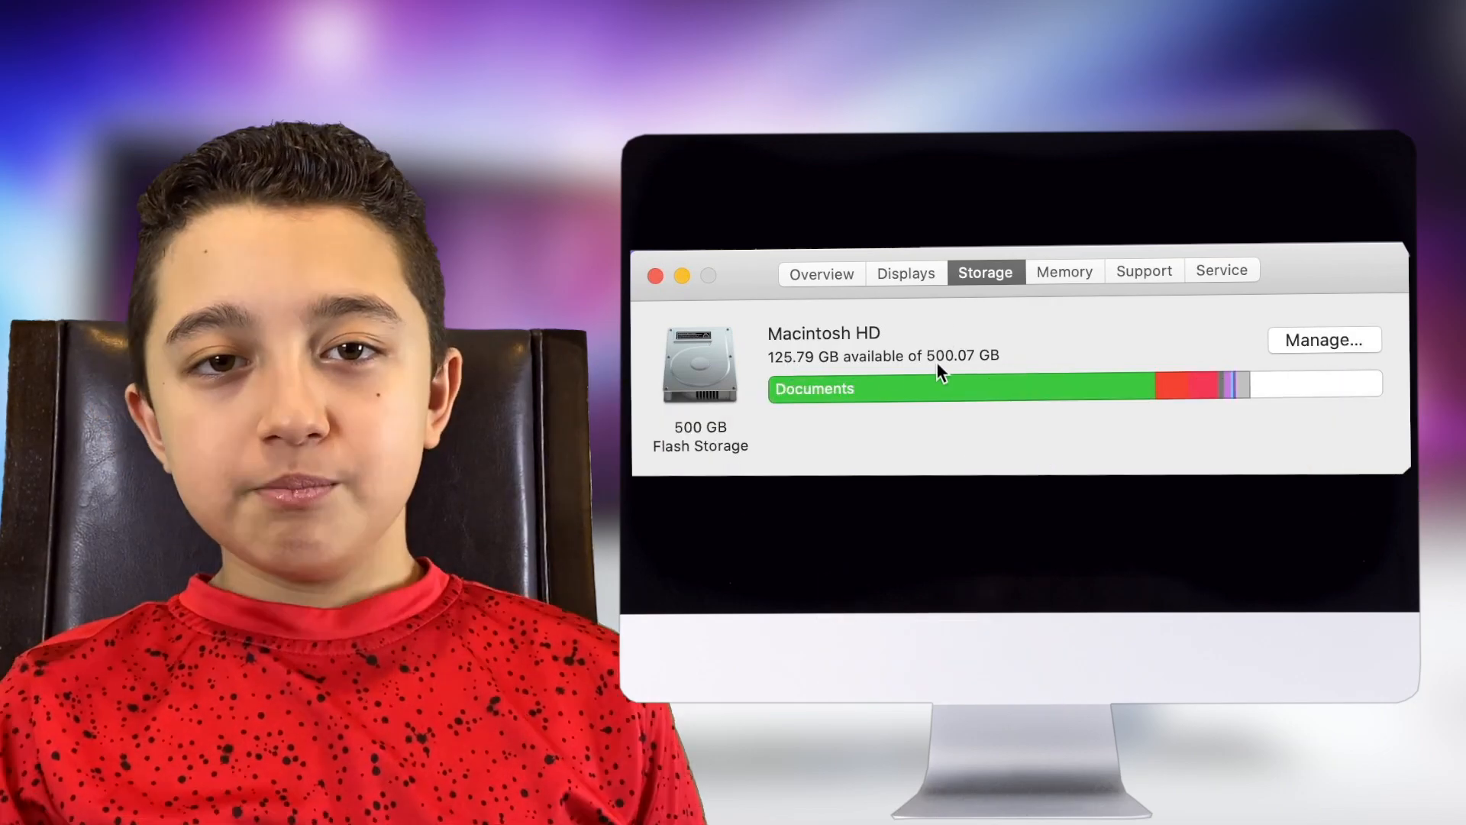
{"action": "mouse_move", "coordinate": [1027, 435]}
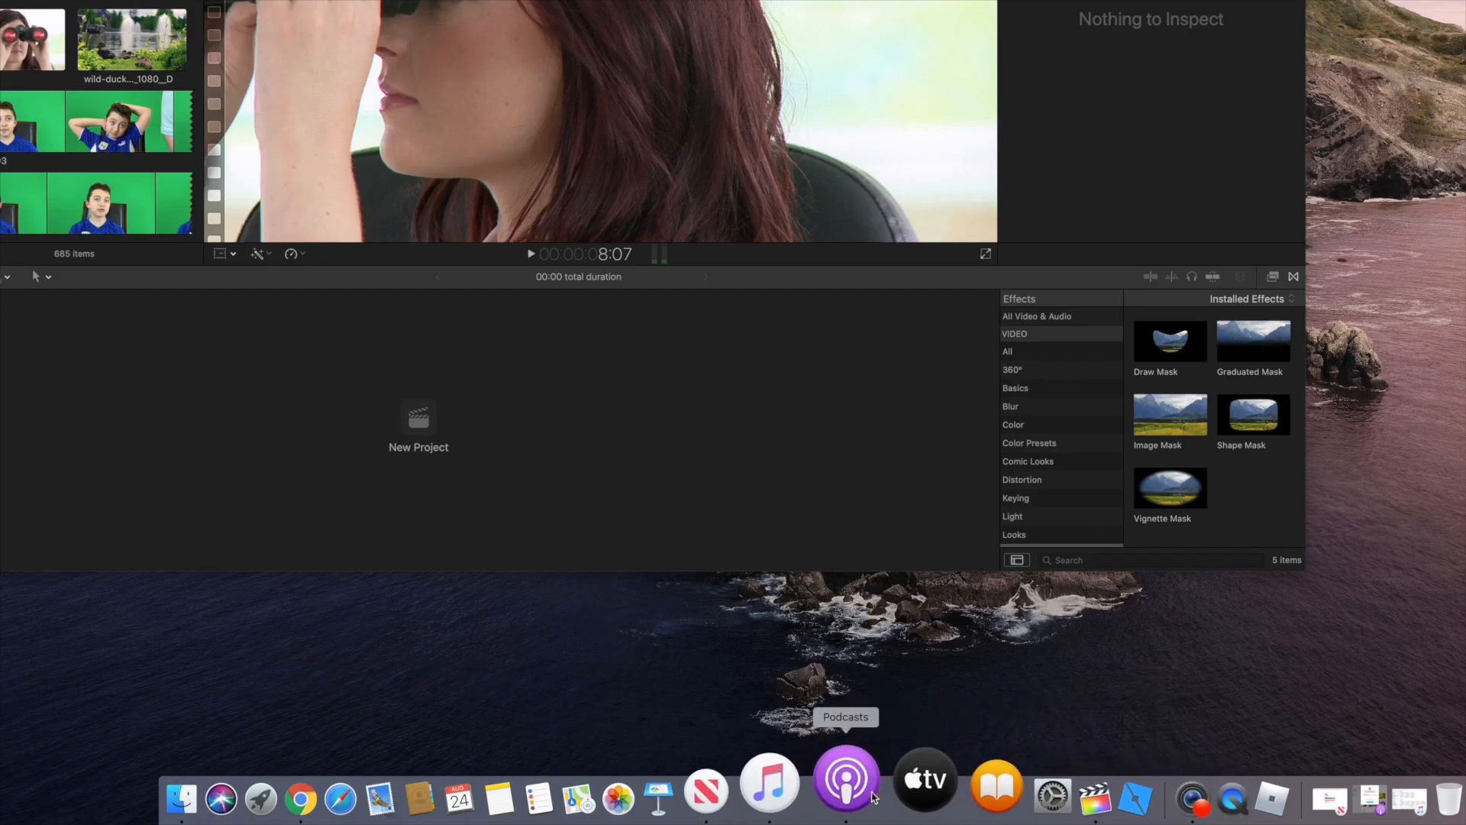
Bring Final Cut Pro forward from the Dock, showing the 'Showing Your Channels' project
{"action": "right_click", "coordinate": [845, 776]}
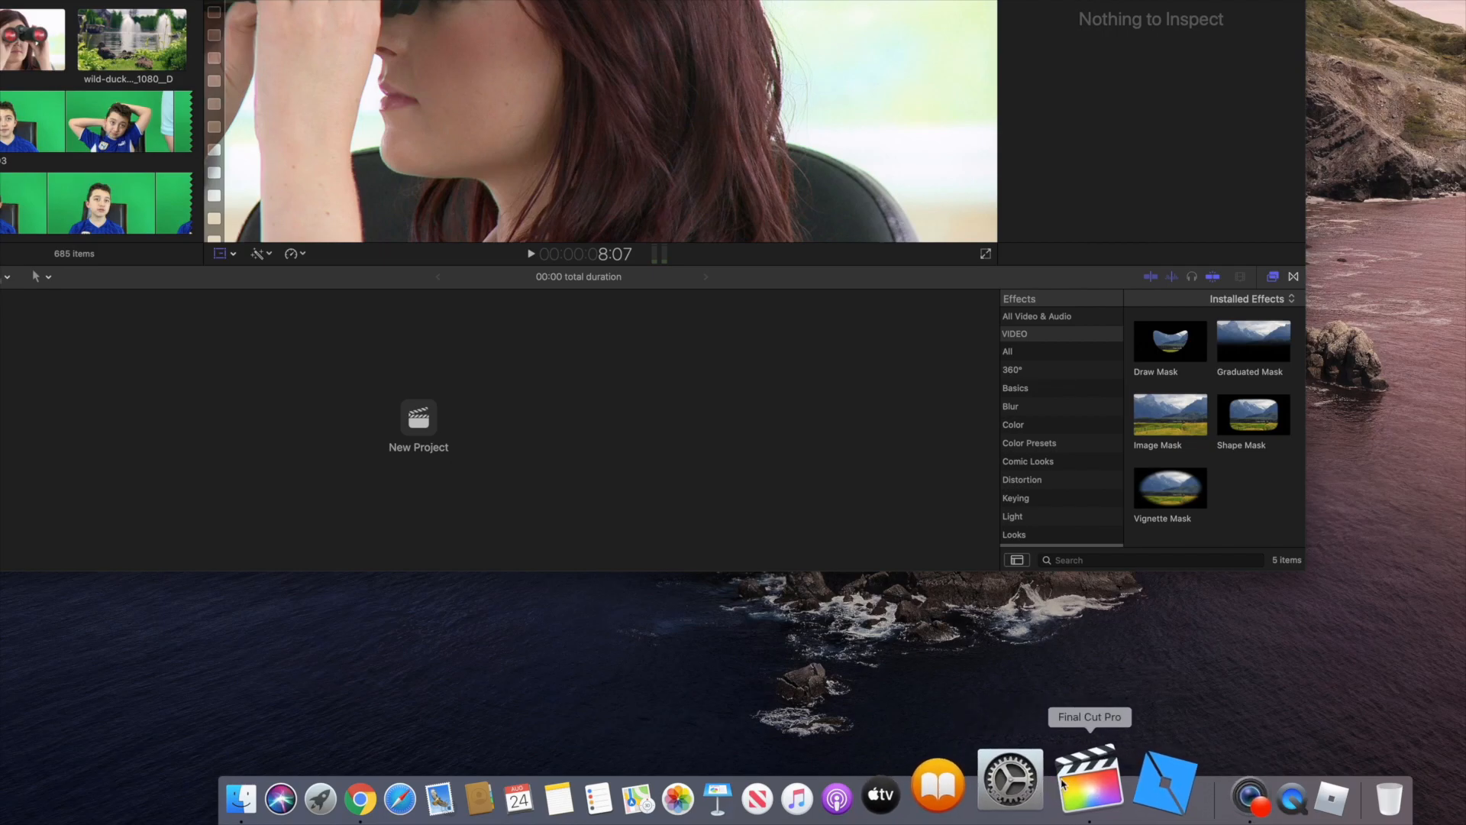
{"action": "mouse_move", "coordinate": [1076, 781]}
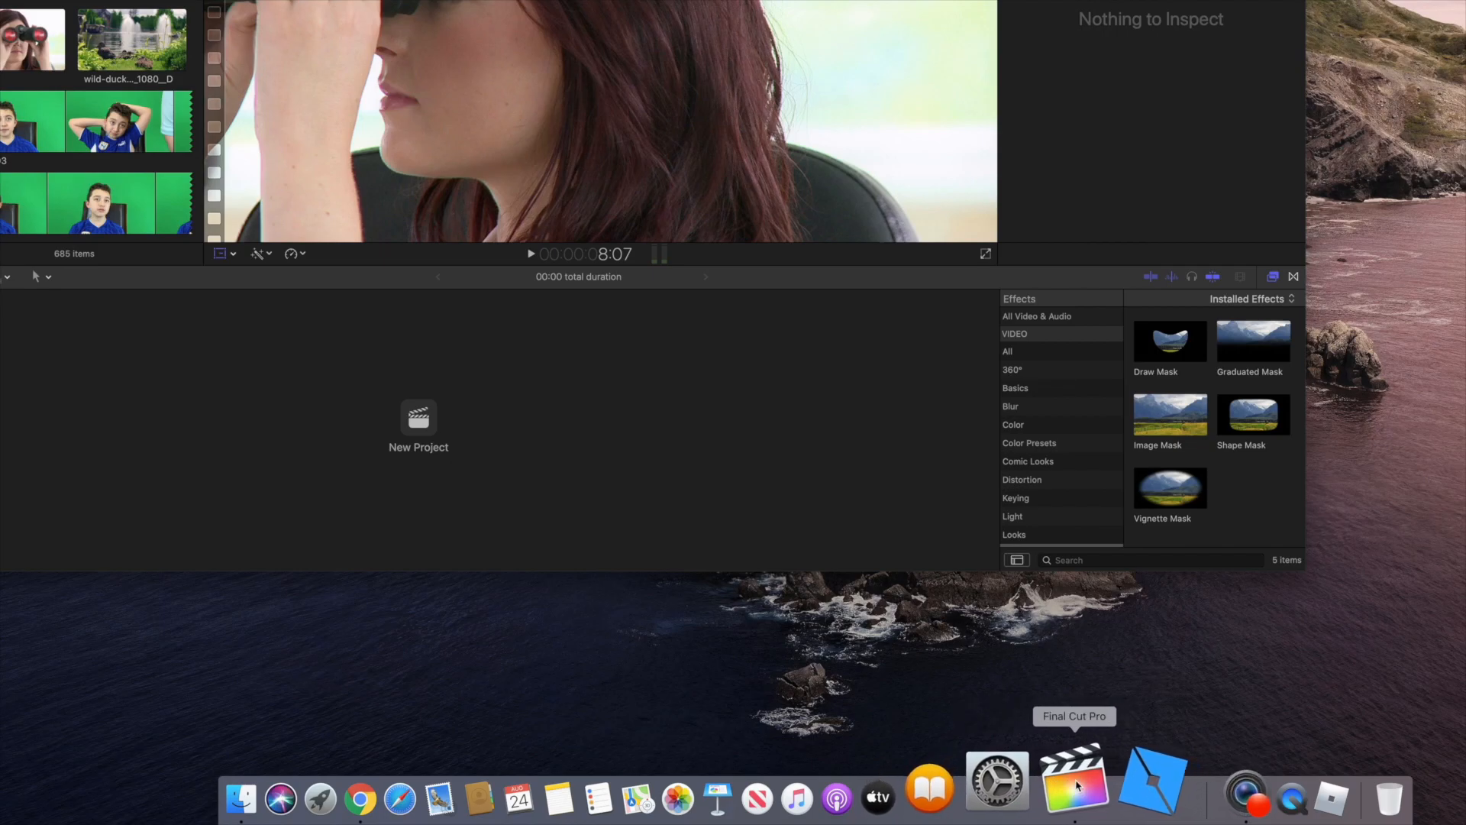
{"action": "left_click", "coordinate": [1074, 776]}
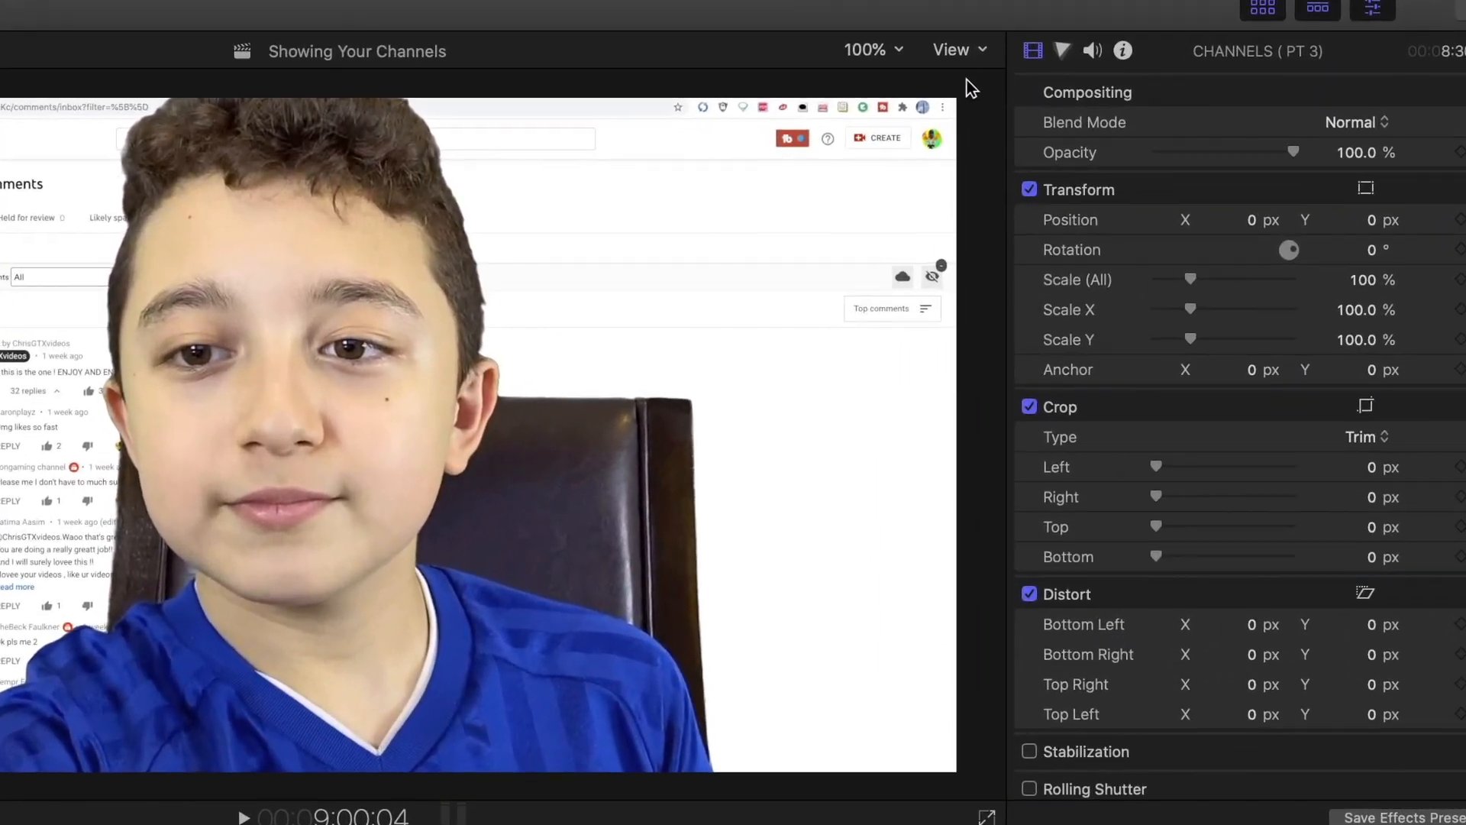
Set the viewer's playback quality to Better Performance via the View pop-up menu
{"action": "left_click", "coordinate": [951, 50]}
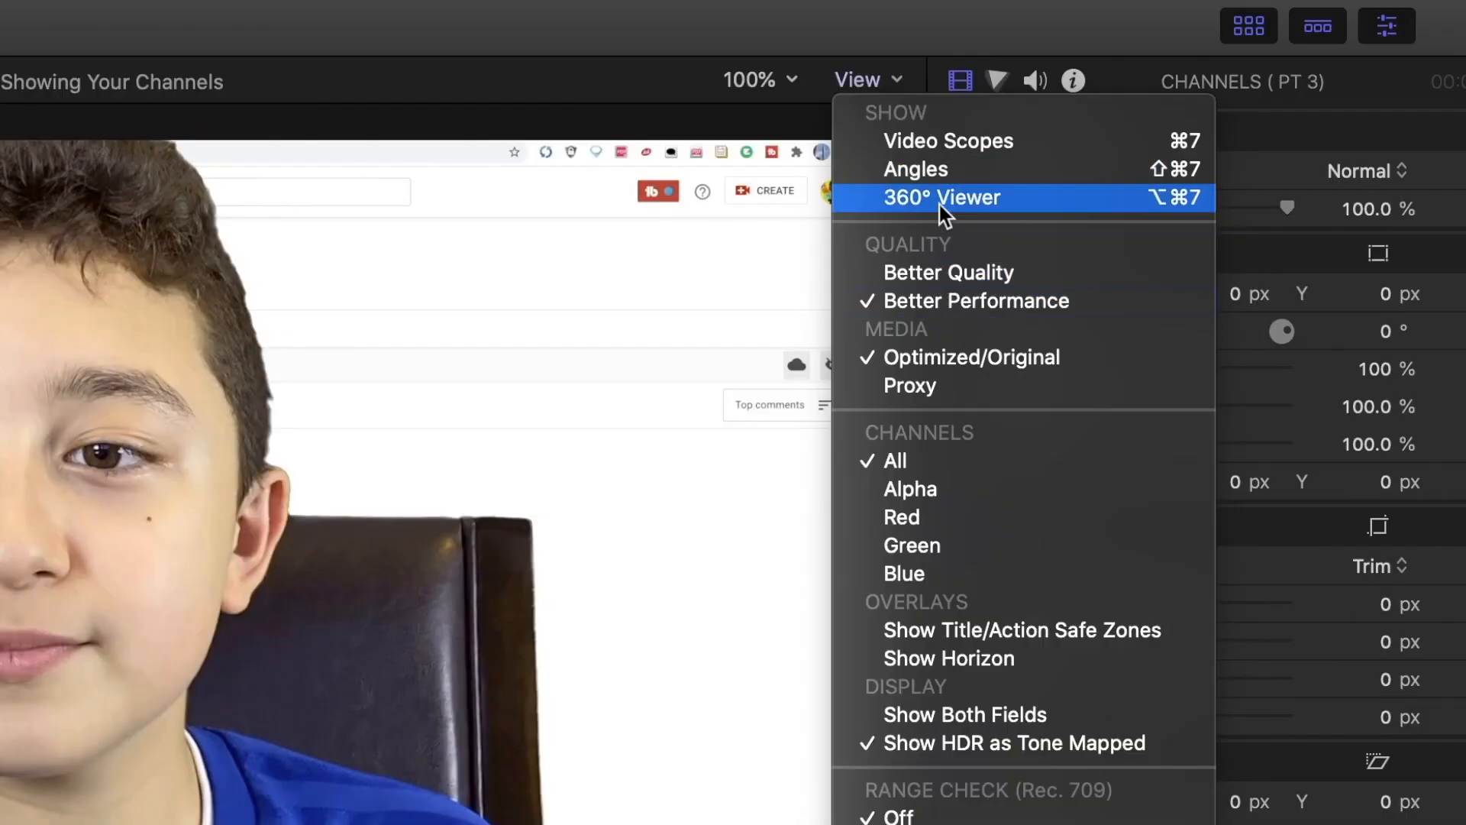
{"action": "mouse_move", "coordinate": [939, 287]}
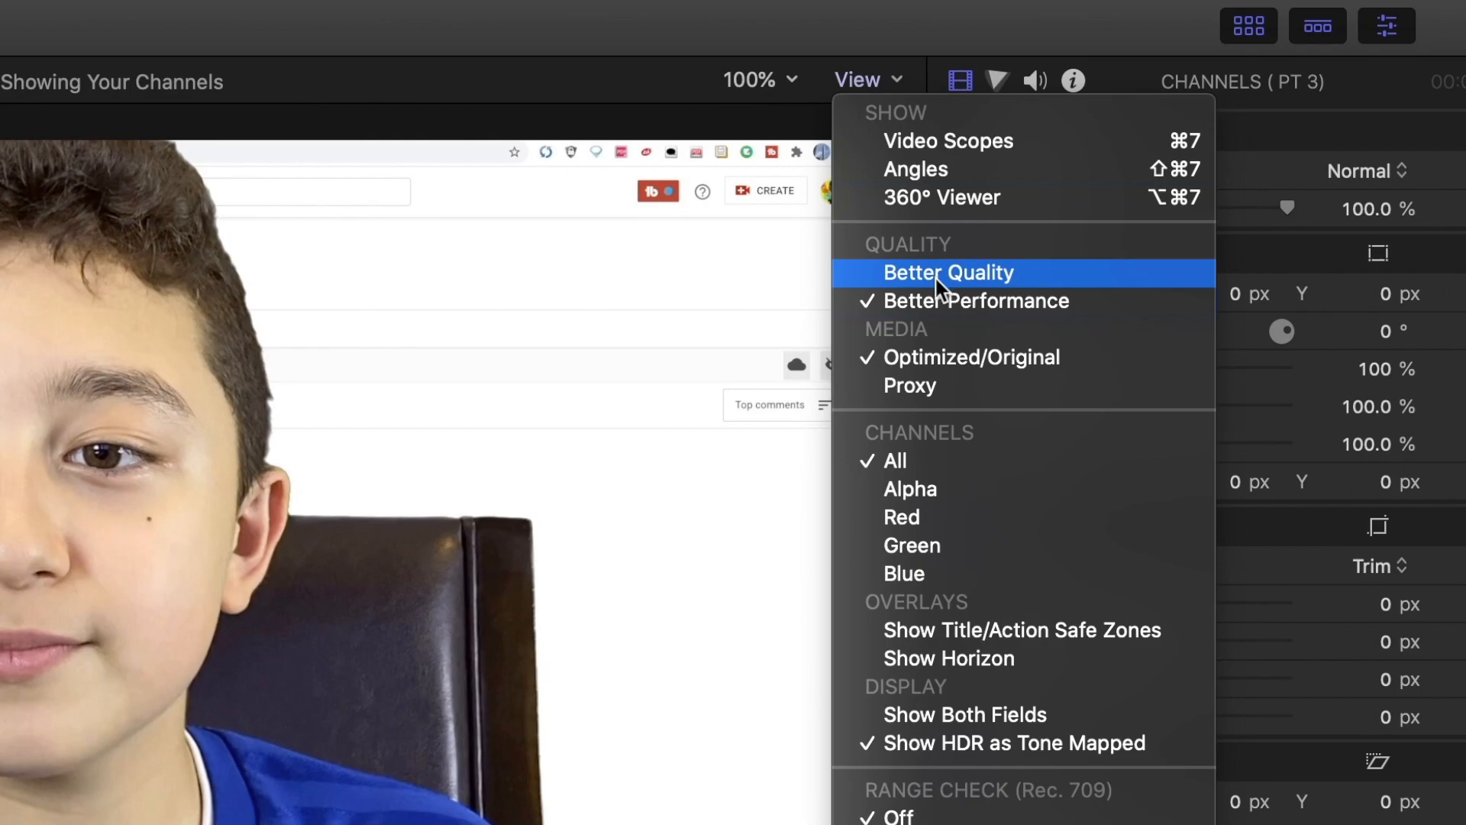
{"action": "mouse_move", "coordinate": [929, 313]}
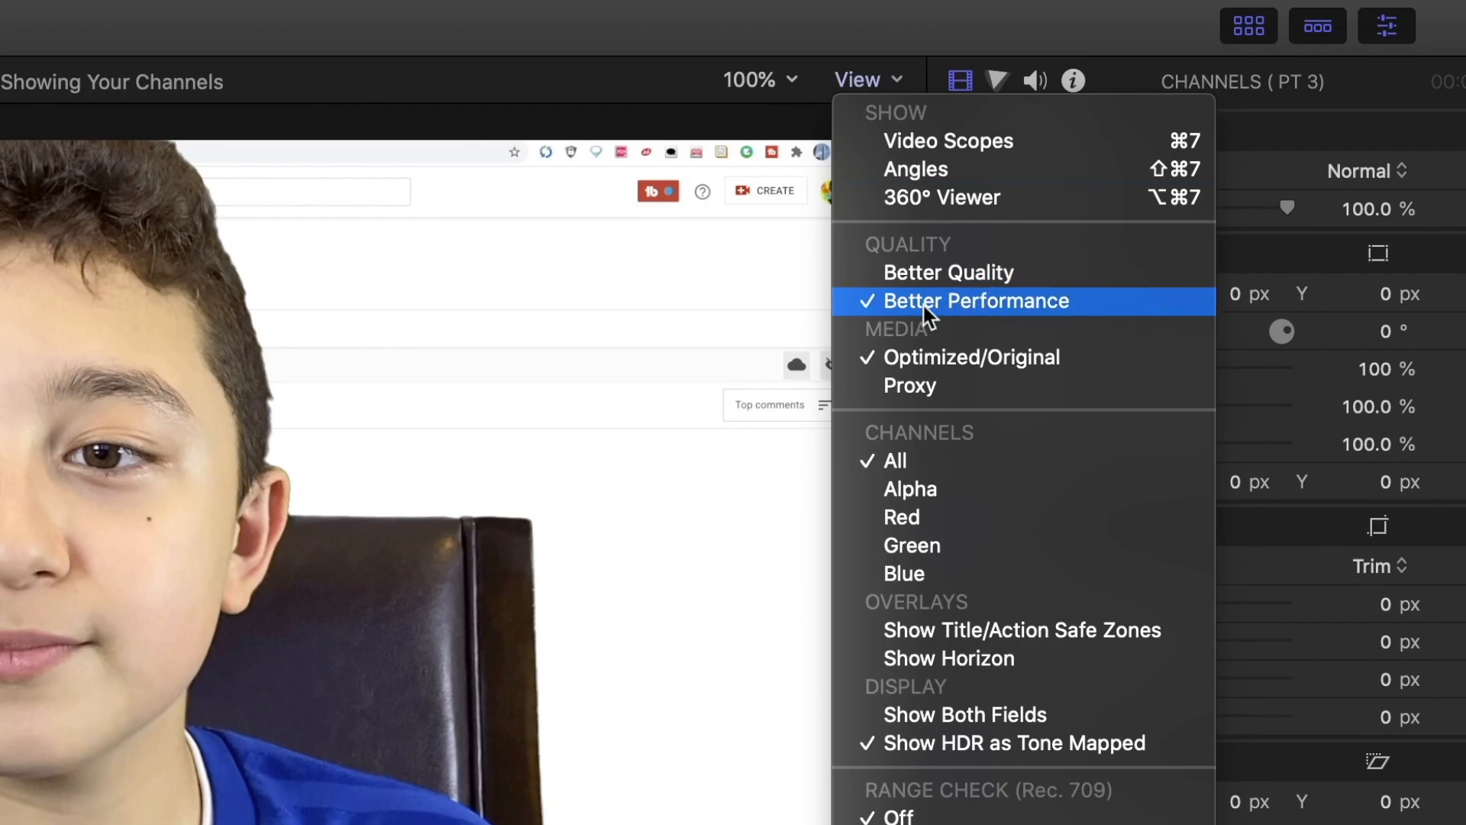
{"action": "left_click", "coordinate": [976, 301]}
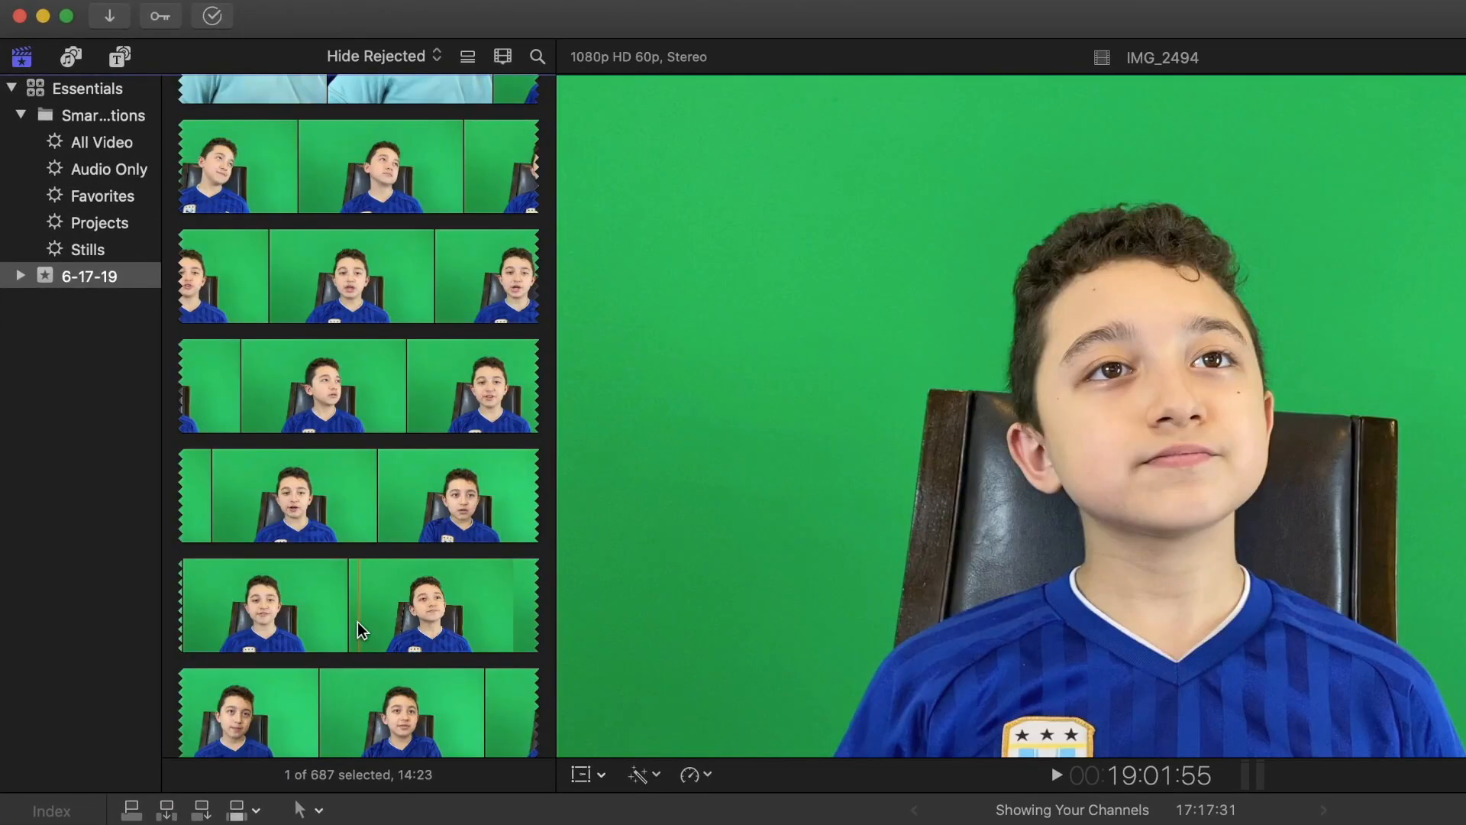
{"action": "scroll", "scroll_direction": "down", "scroll_amount": 3}
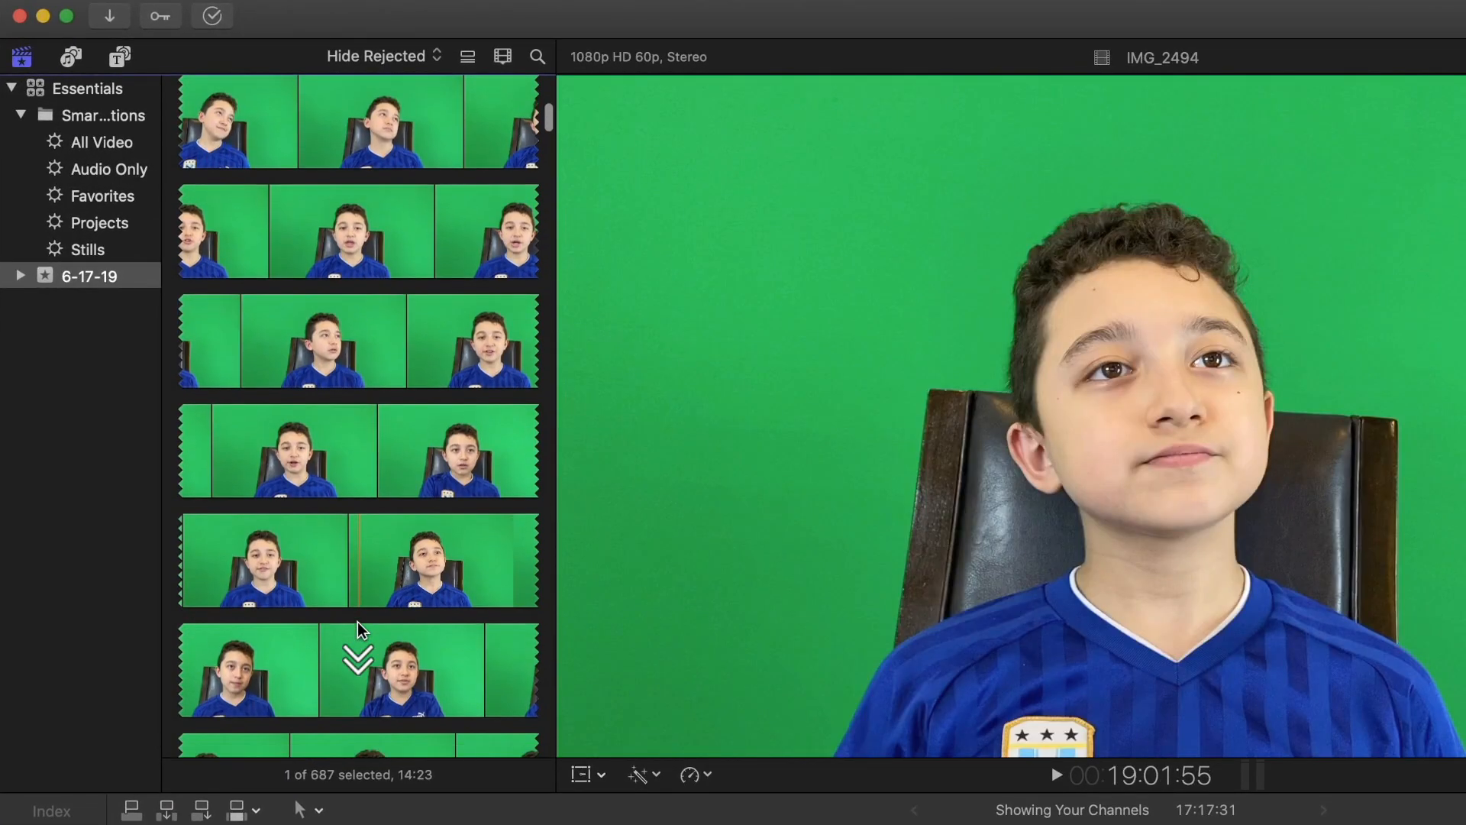
{"action": "scroll", "scroll_direction": "down", "scroll_amount": 3}
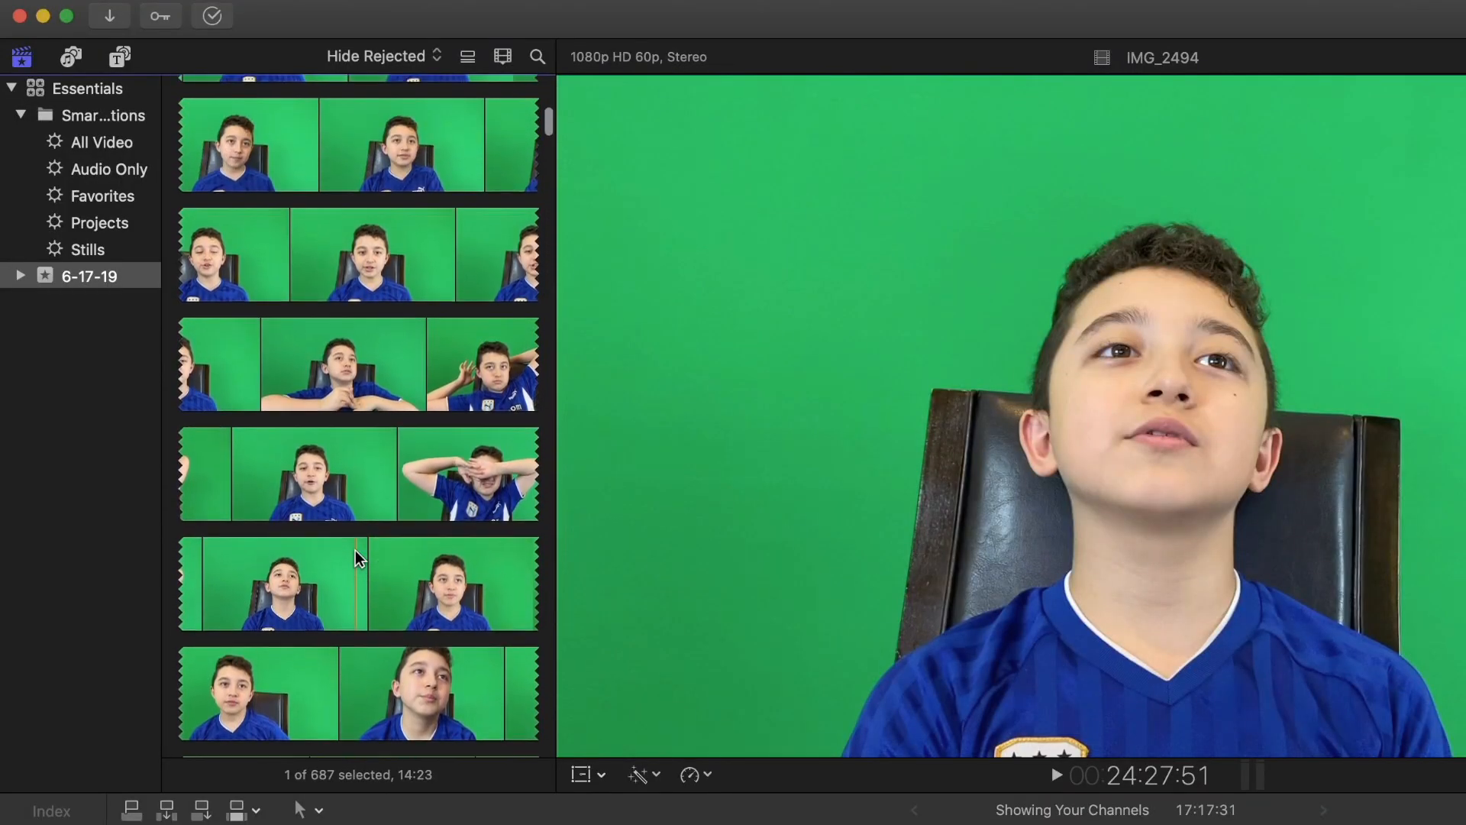
{"action": "right_click", "coordinate": [357, 581]}
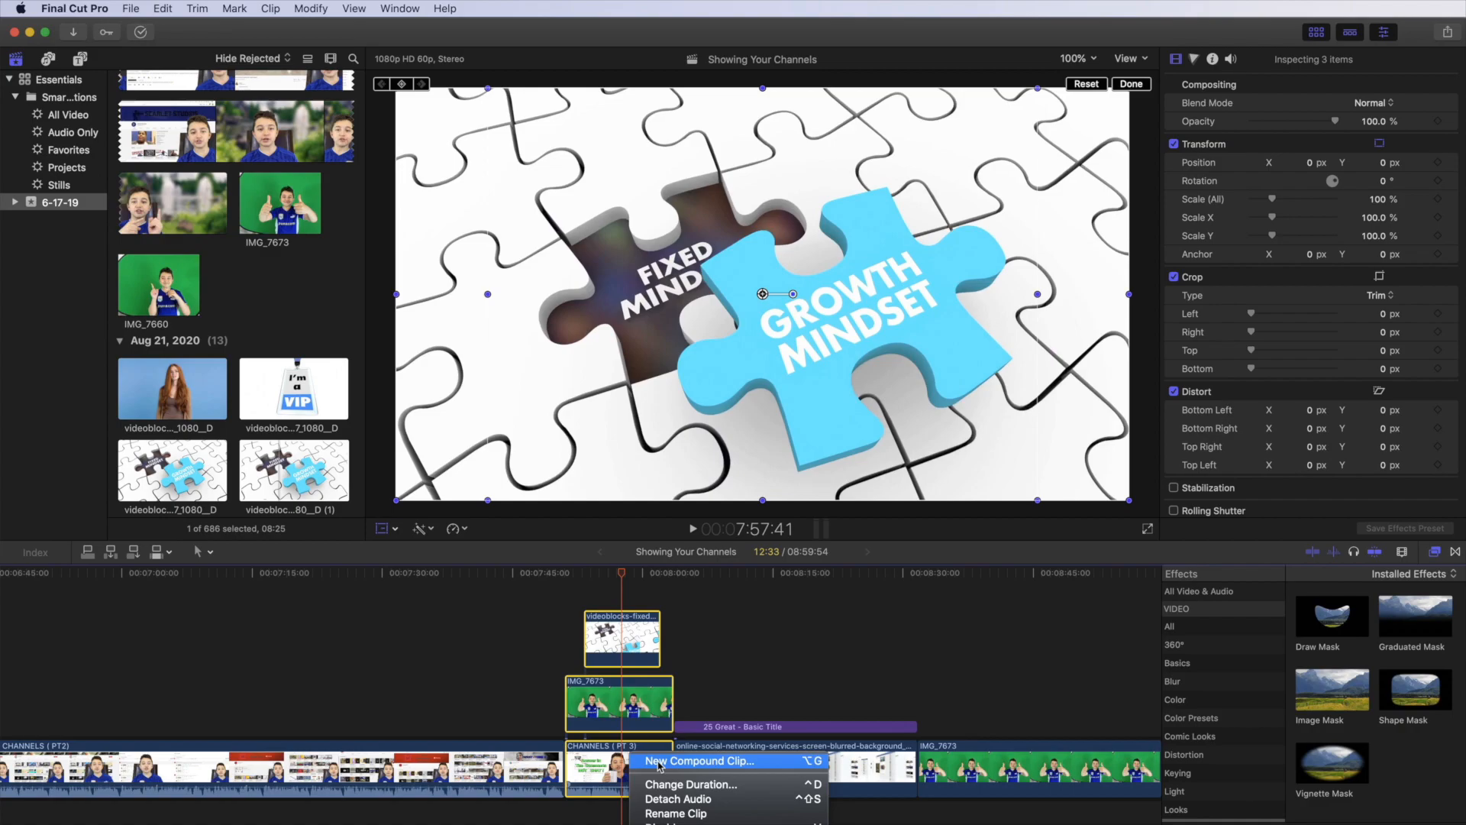
Collapse the selected timeline clips into one New Compound Clip
{"action": "left_click", "coordinate": [698, 761]}
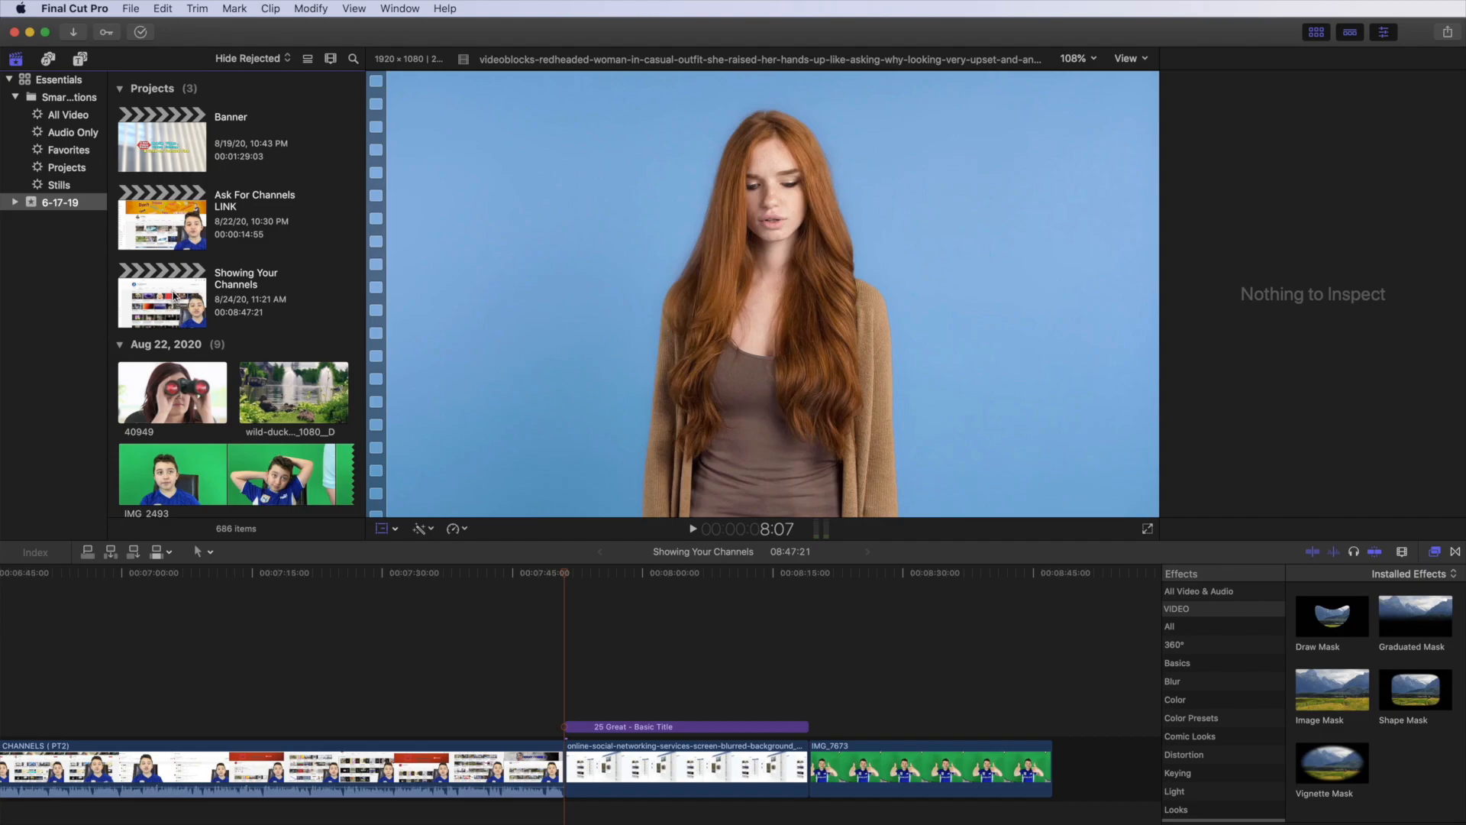
{"action": "mouse_move", "coordinate": [130, 12]}
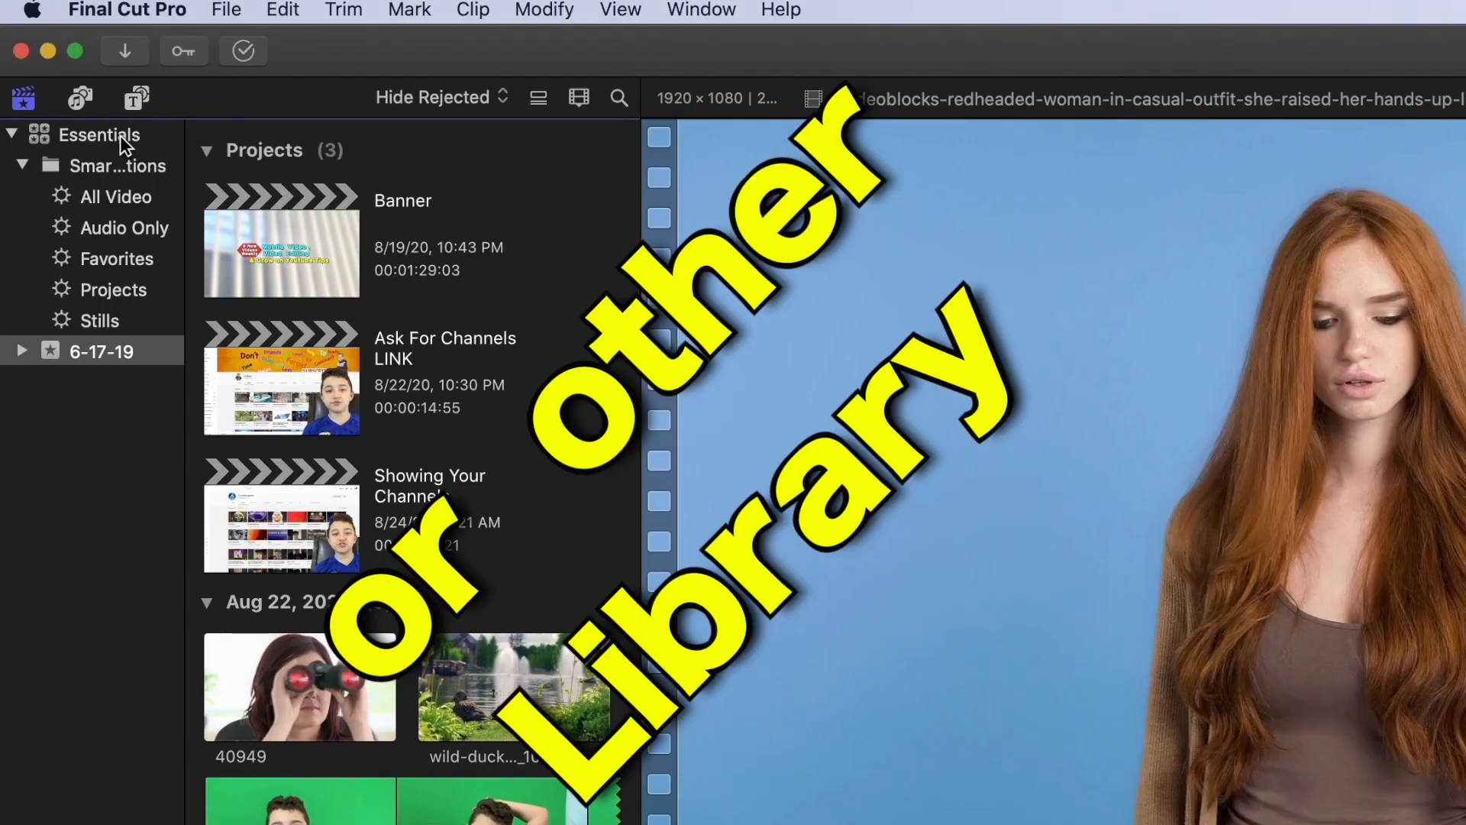
Bring up Delete Generated Library Files… for the Essentials library from the File menu
{"action": "left_click", "coordinate": [226, 11]}
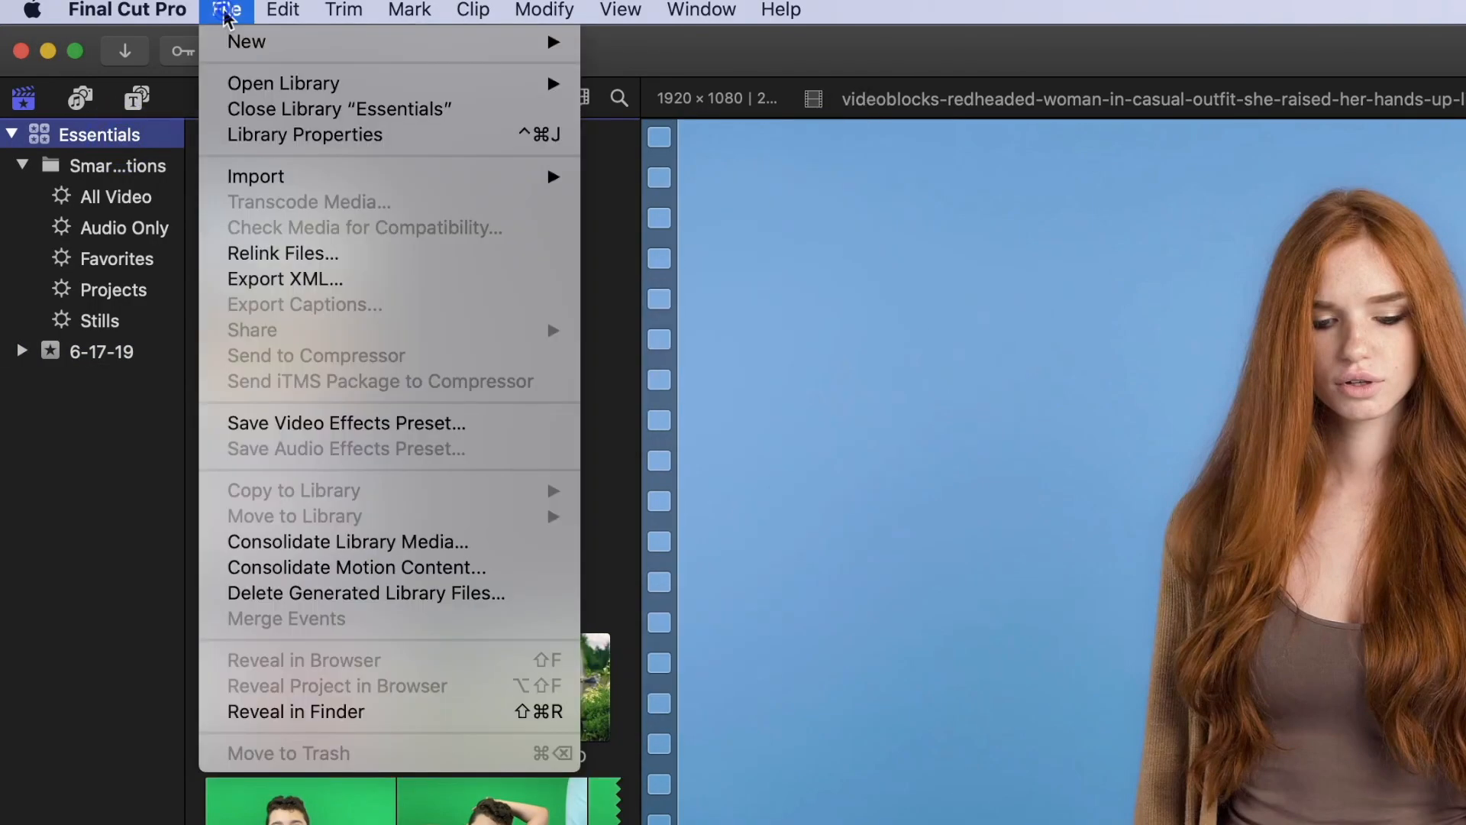
{"action": "mouse_move", "coordinate": [365, 593]}
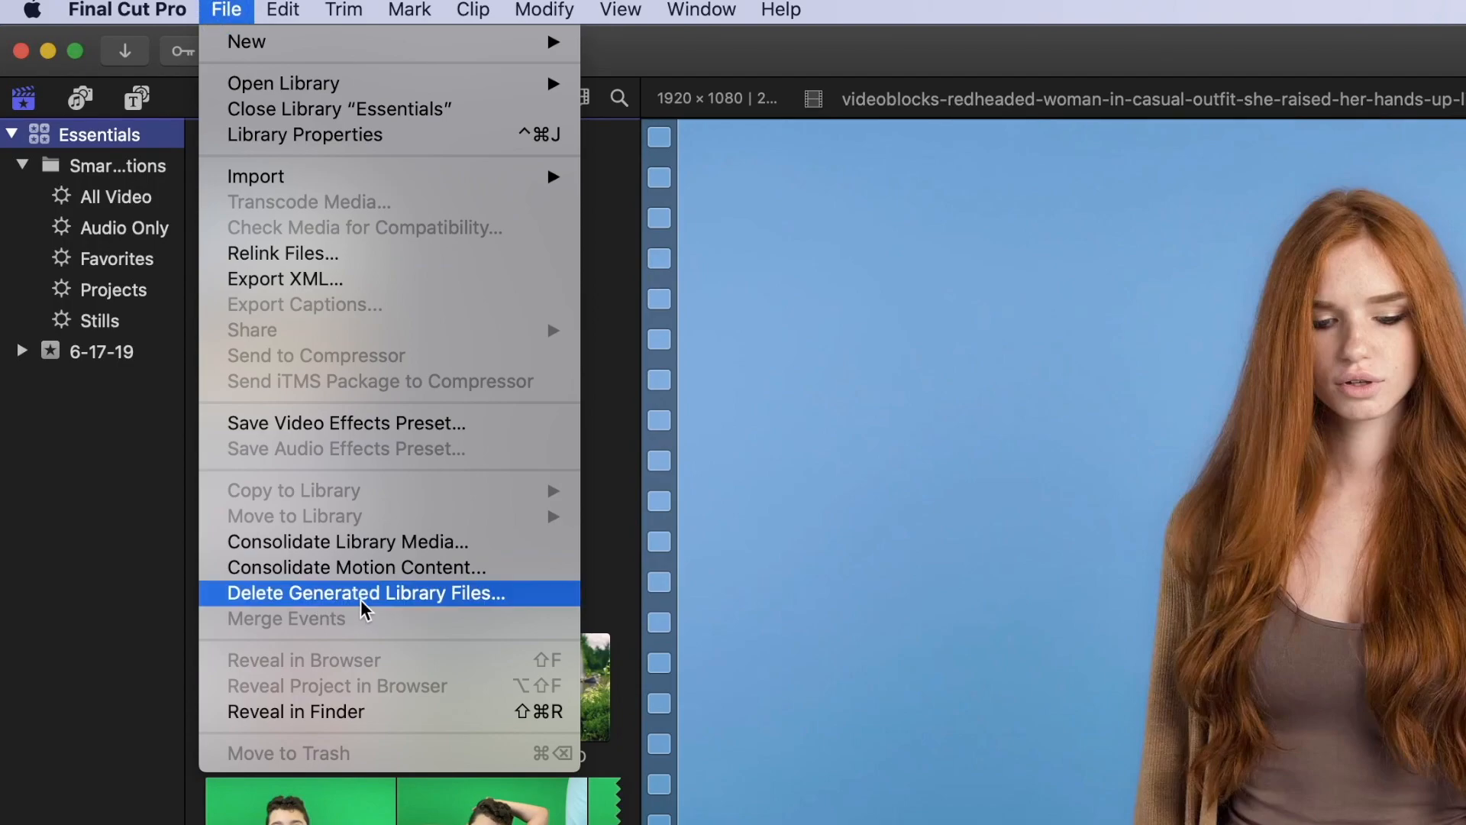
{"action": "left_click", "coordinate": [365, 593]}
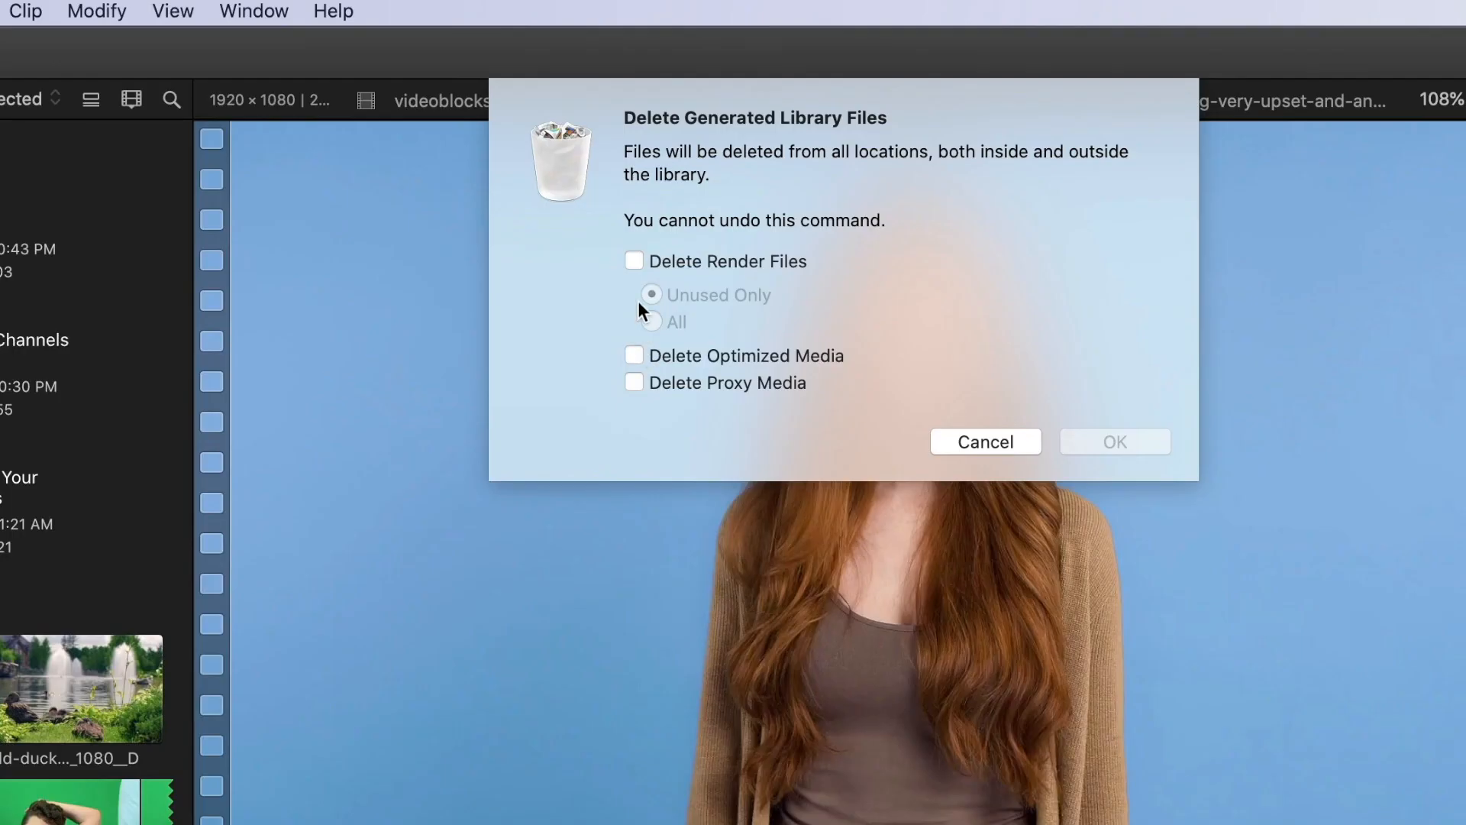
Mark all render files, optimized media and proxy media for deletion without confirming
{"action": "left_click", "coordinate": [634, 260]}
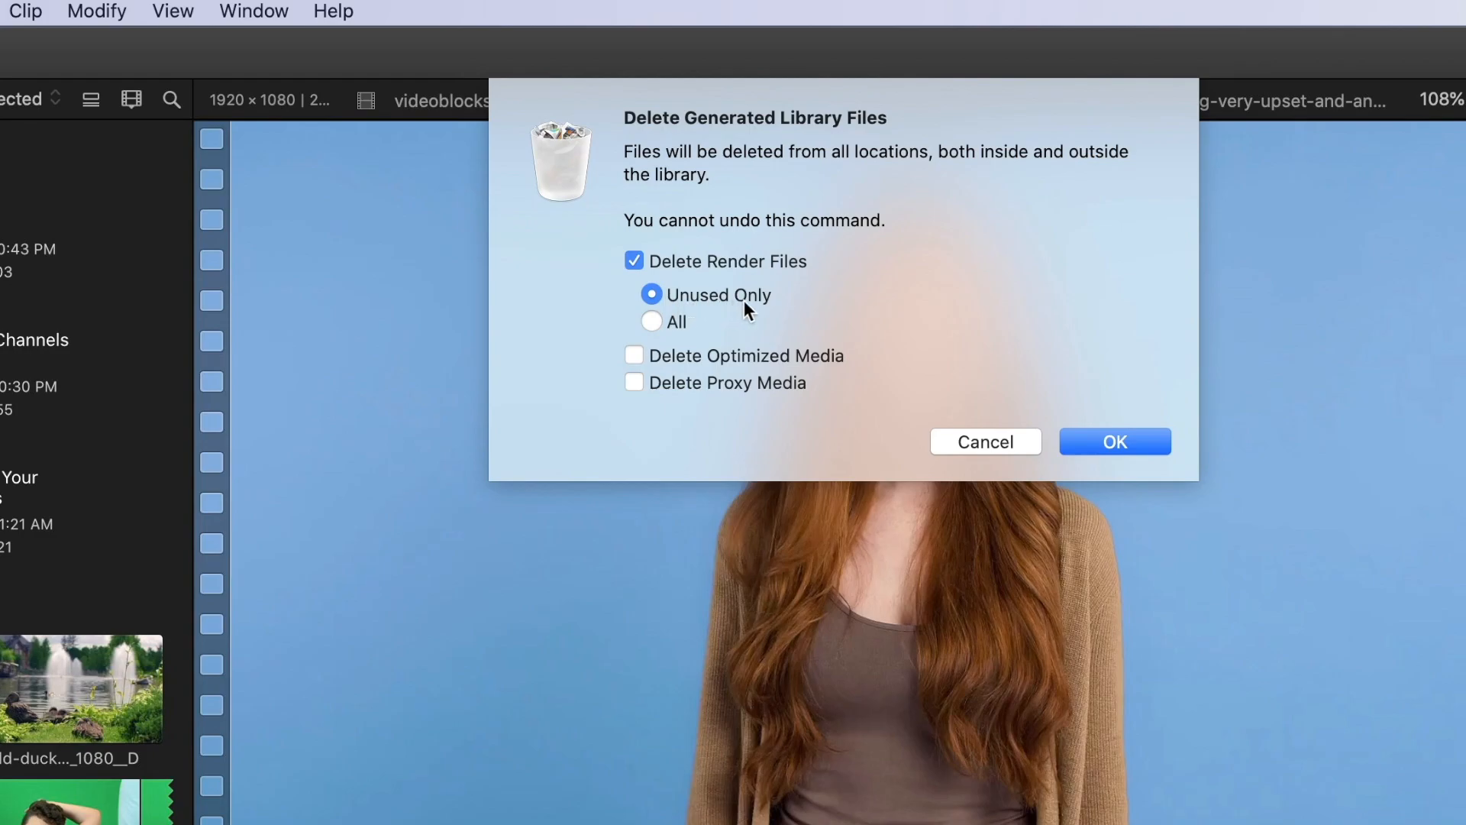
{"action": "mouse_move", "coordinate": [711, 321]}
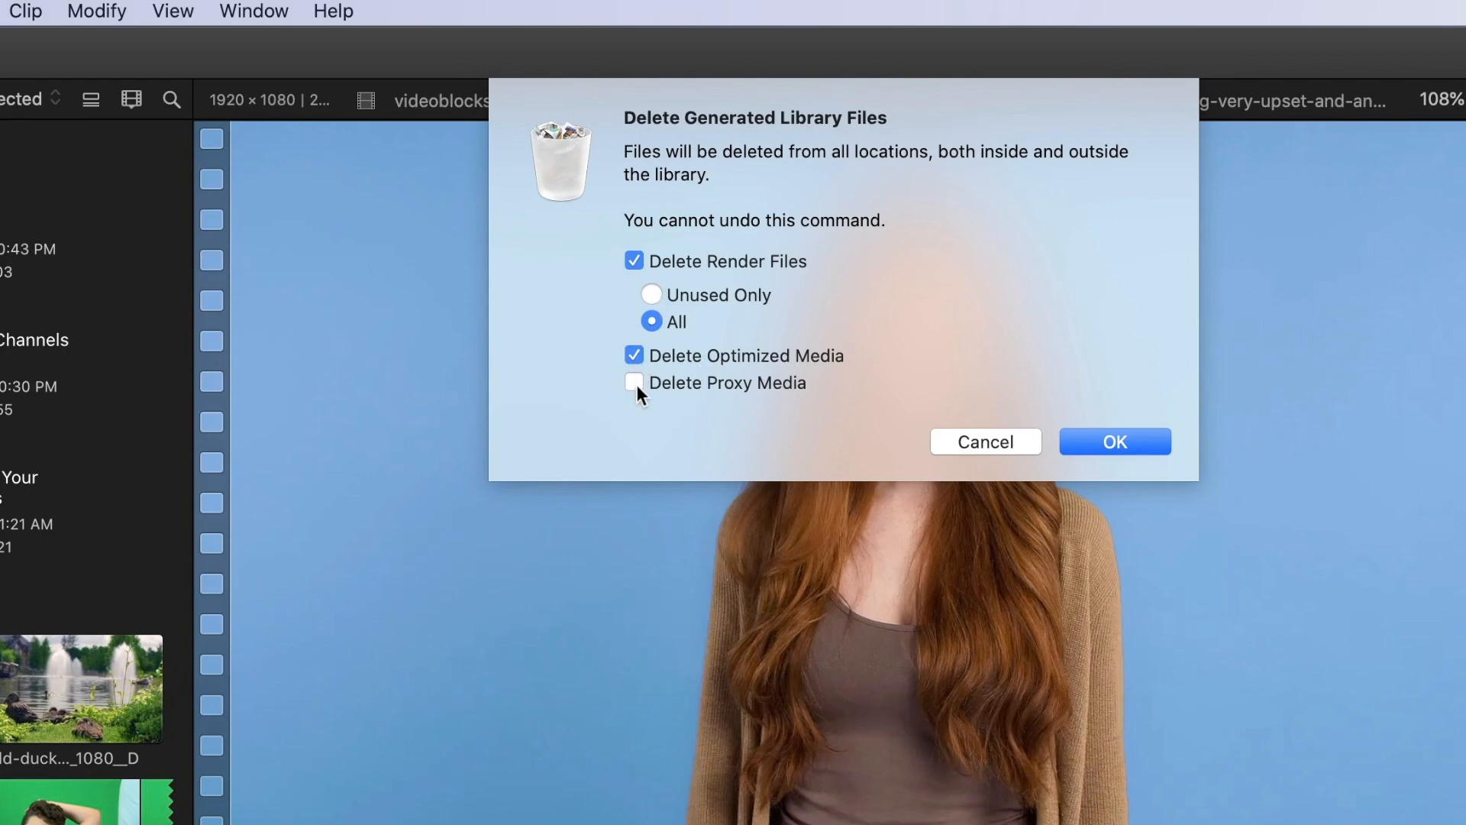
{"action": "left_click", "coordinate": [634, 383]}
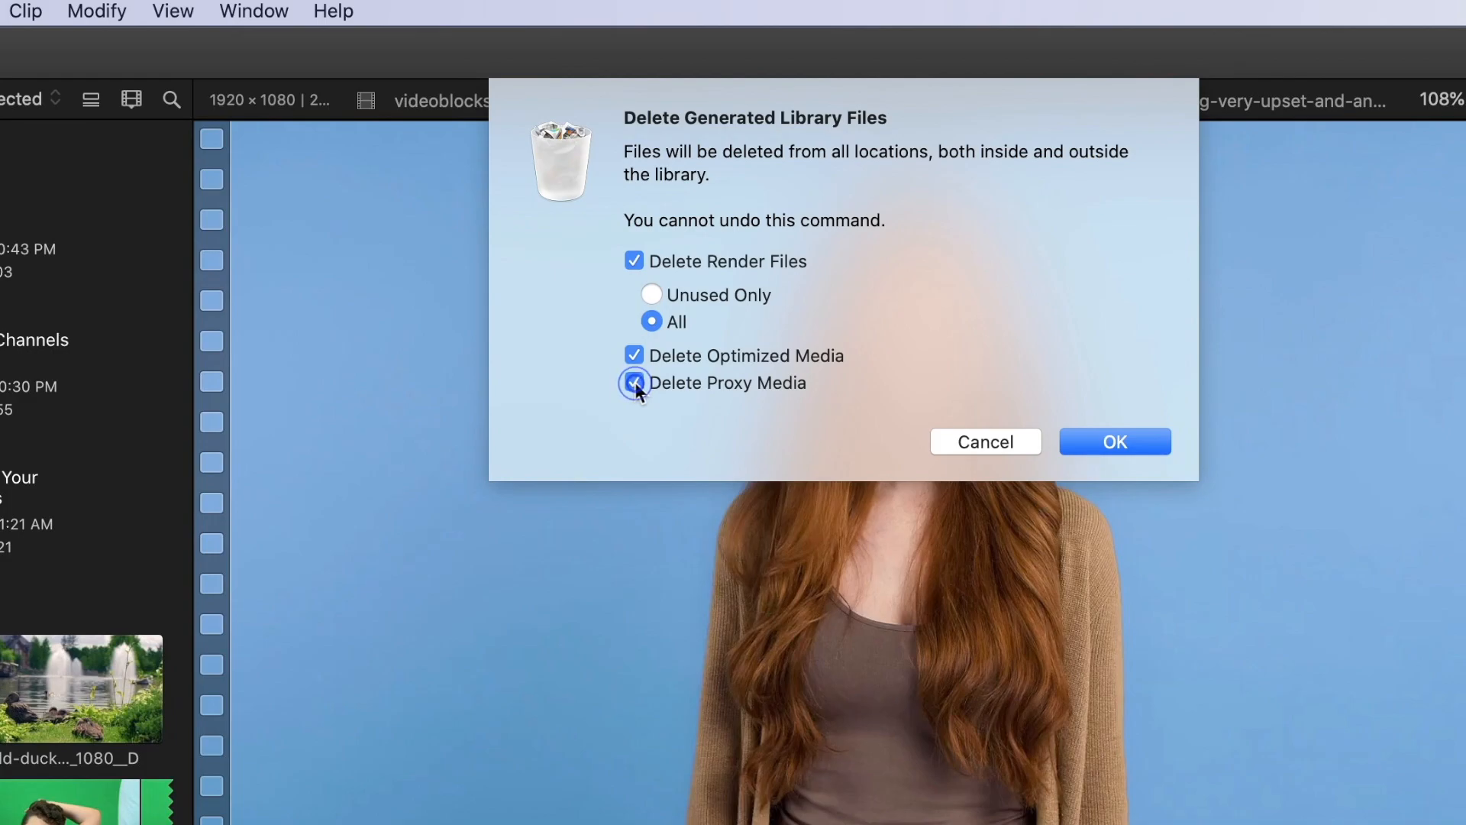
{"action": "left_click", "coordinate": [636, 382]}
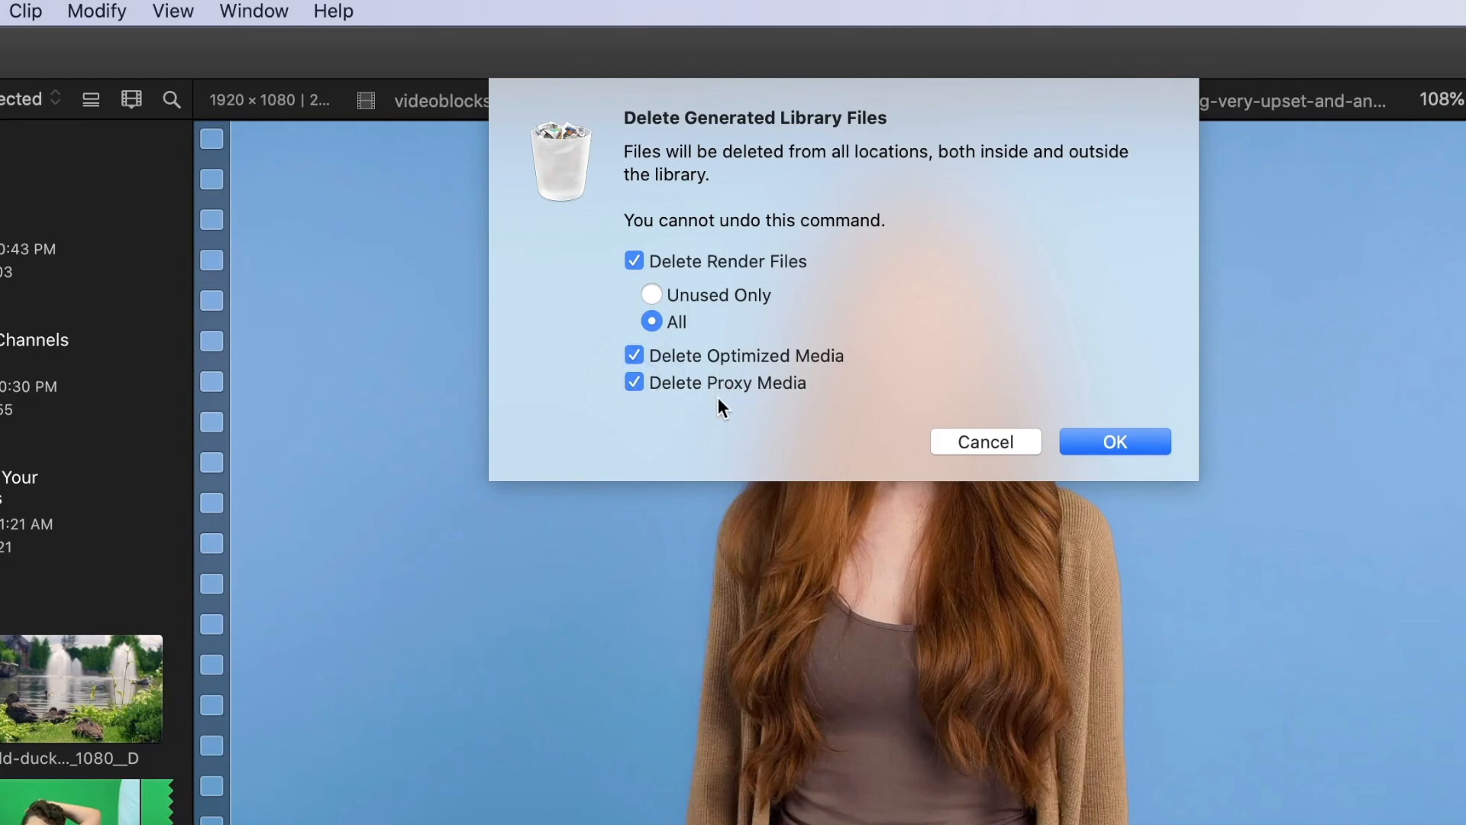
{"action": "mouse_move", "coordinate": [705, 423]}
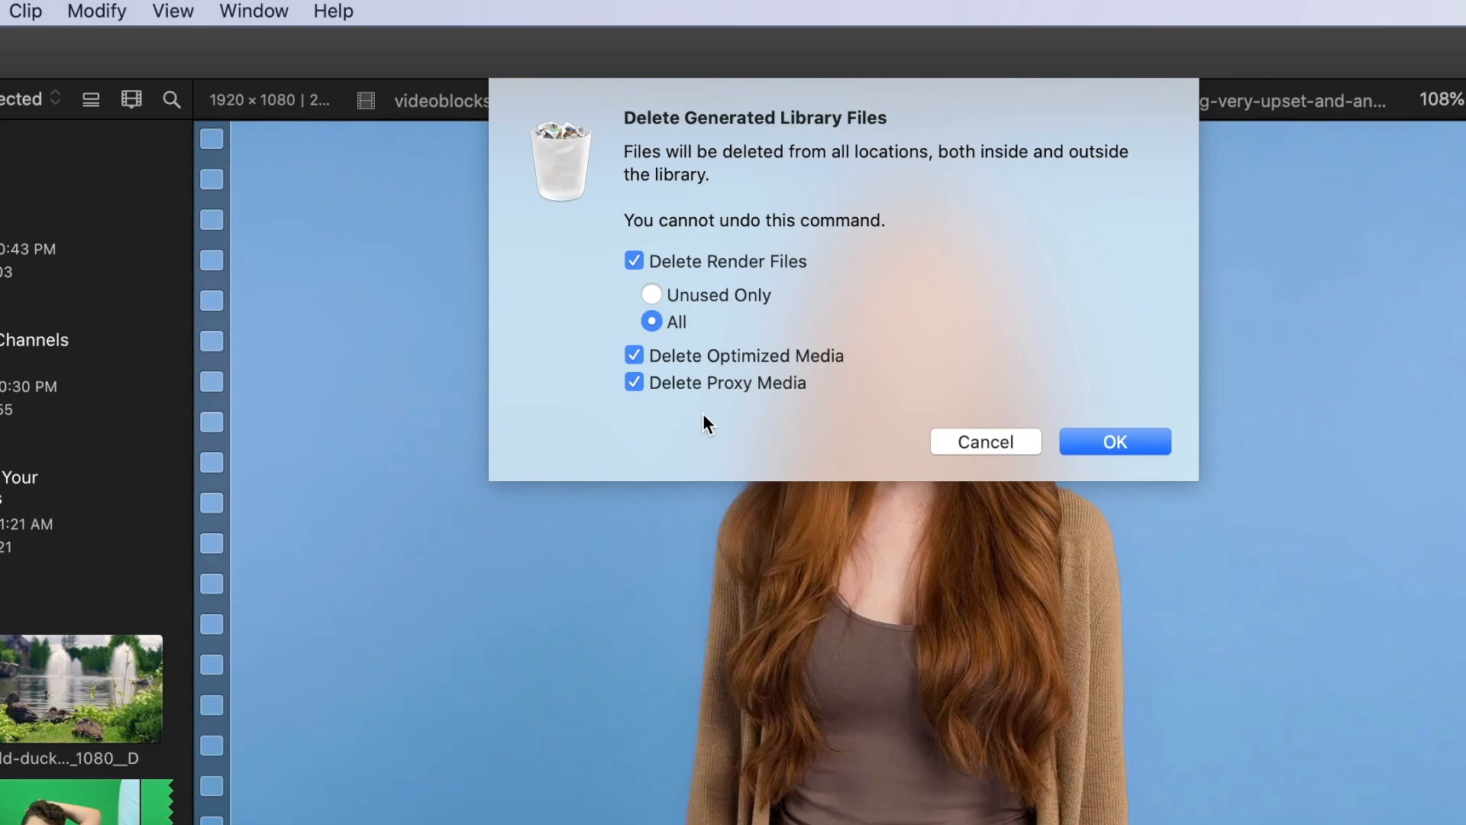